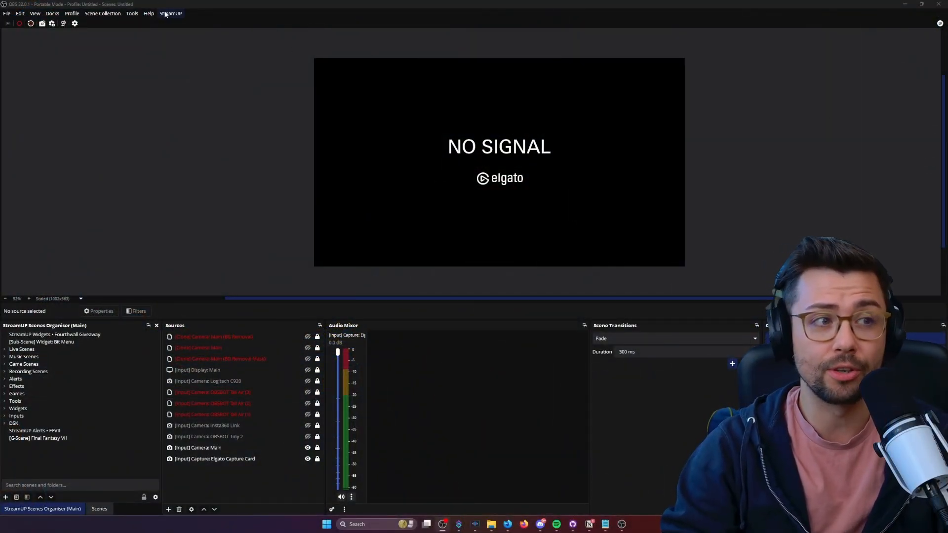
- Check the OBS Tools menu, then dismiss the open docks list
{"action": "left_click", "coordinate": [170, 13]}
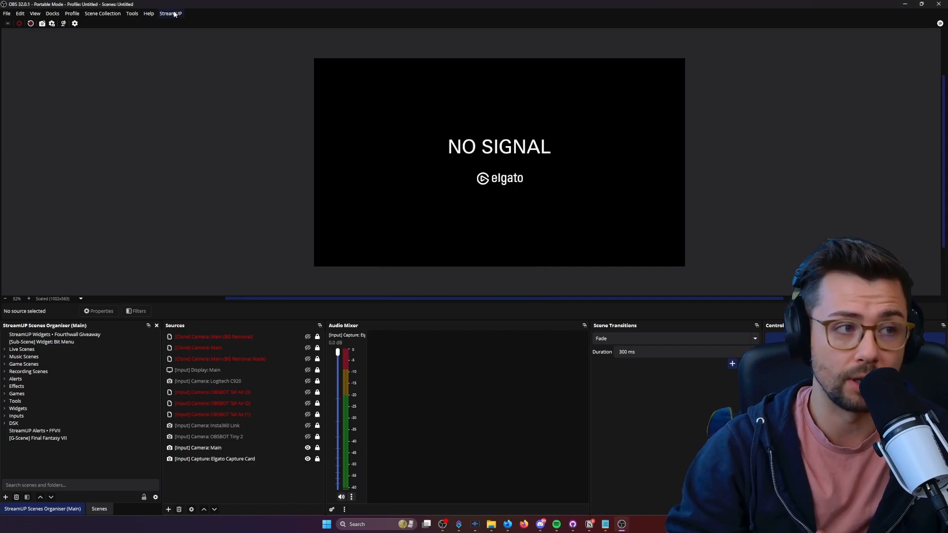
{"action": "left_click", "coordinate": [132, 14]}
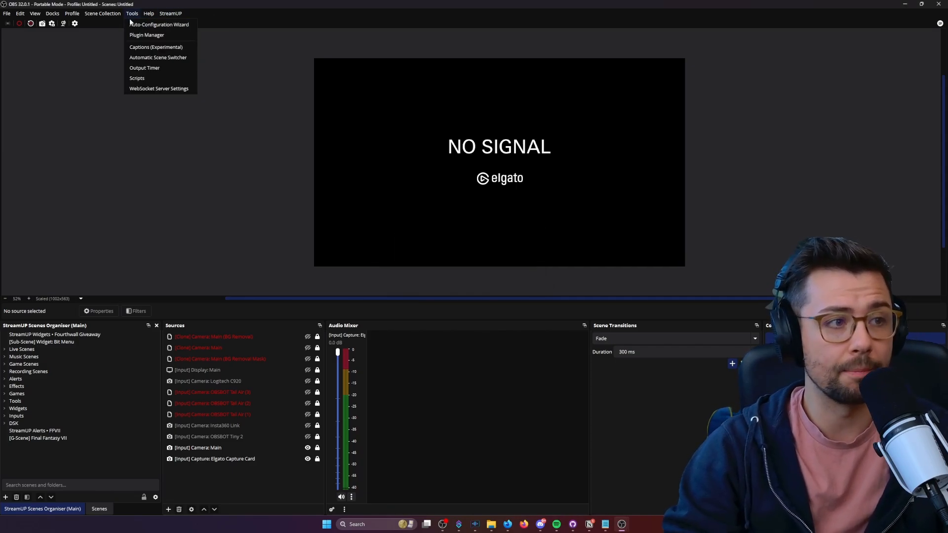
{"action": "mouse_move", "coordinate": [144, 67]}
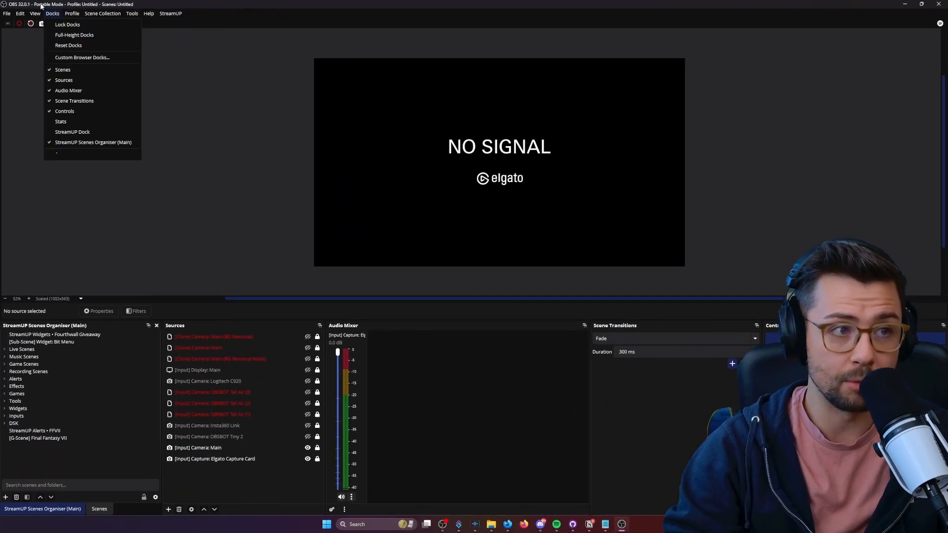
{"action": "left_click", "coordinate": [67, 24]}
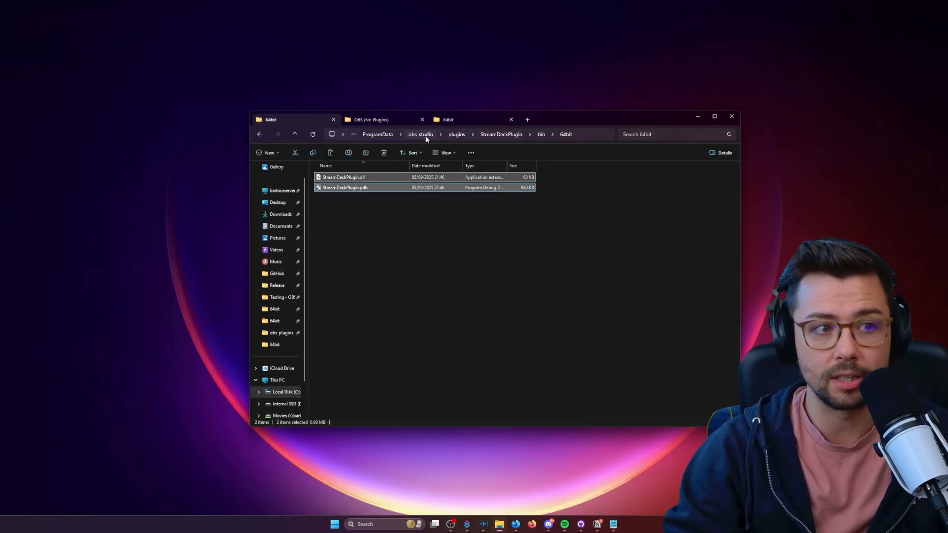
- Return File Explorer to ProgramData and search '%program' in Windows Start
{"action": "left_click", "coordinate": [377, 135]}
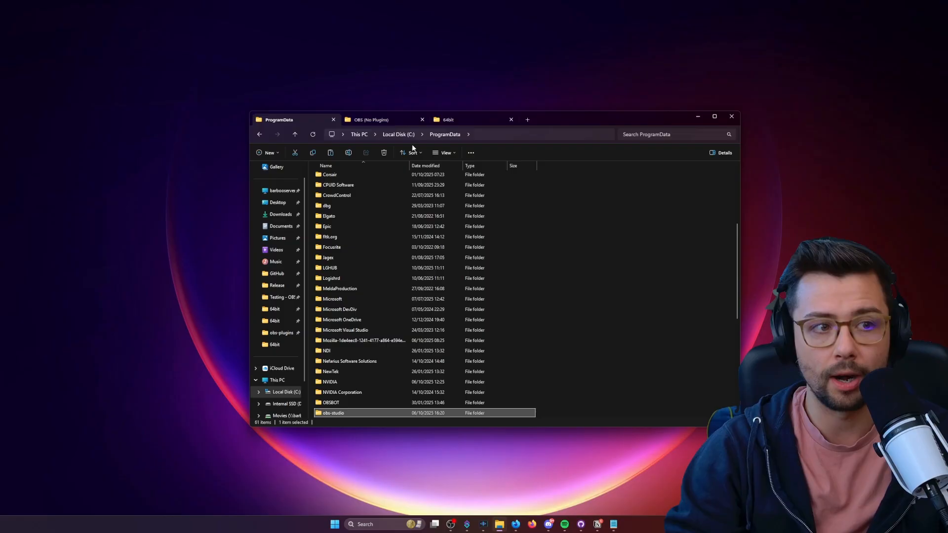
{"action": "left_click", "coordinate": [559, 339]}
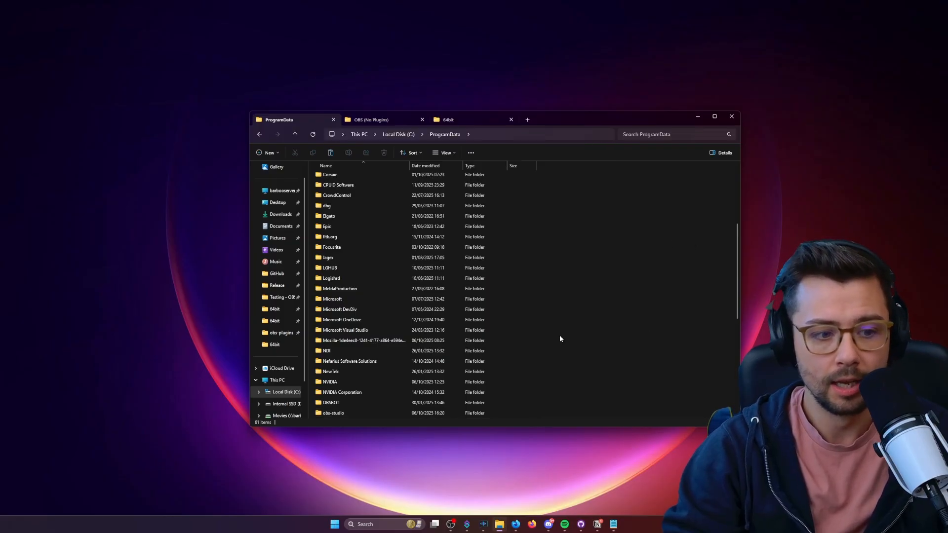
{"action": "left_click", "coordinate": [334, 524]}
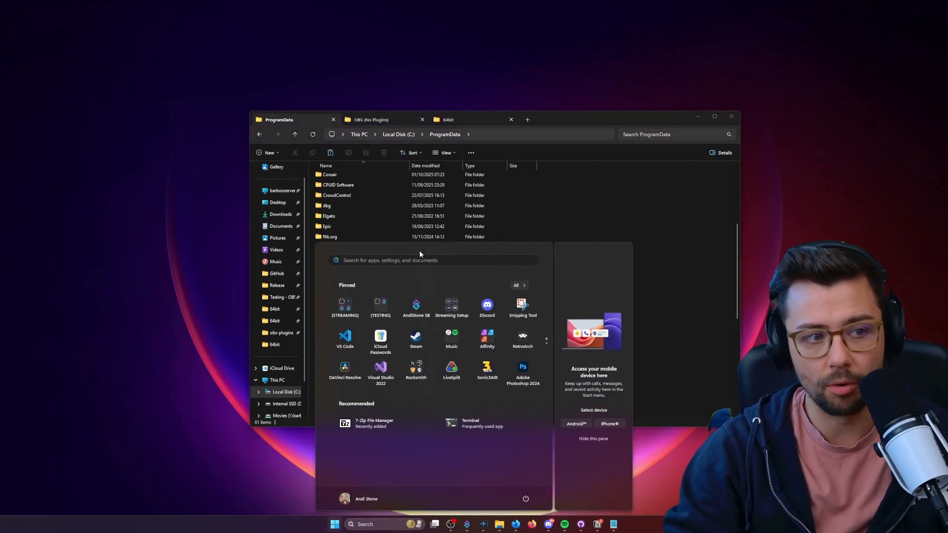
{"action": "type", "text": "%"}
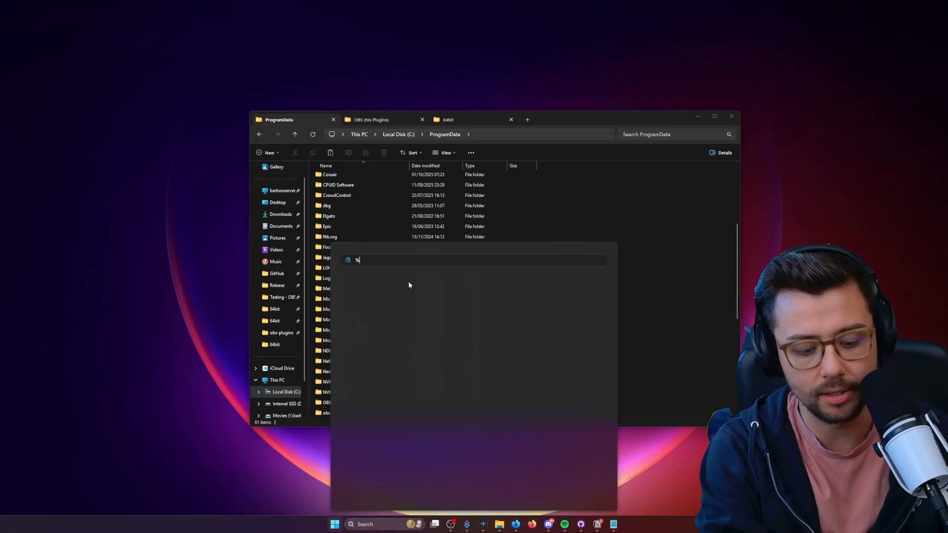
{"action": "type", "text": "program"}
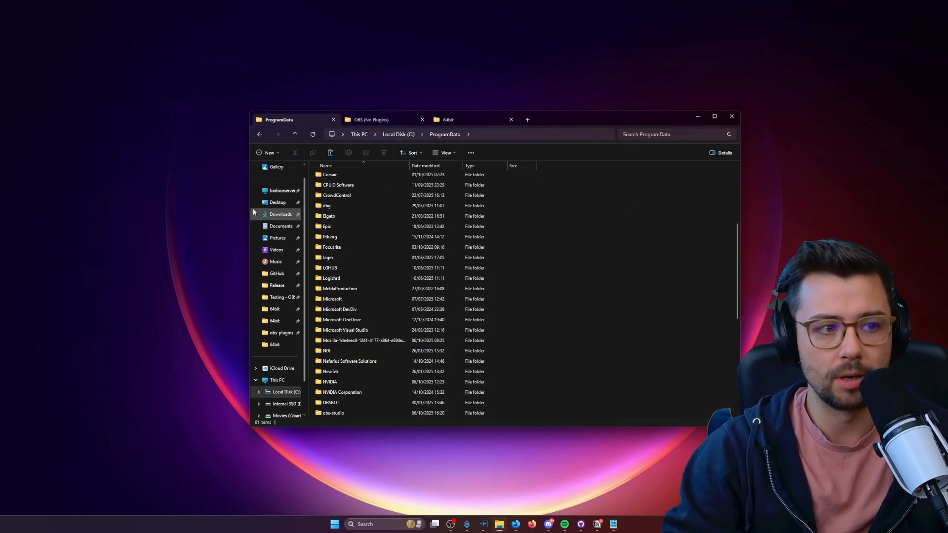
- Show the root of Local Disk (C:), listing Program Files and ProgramData
{"action": "left_click", "coordinate": [277, 202]}
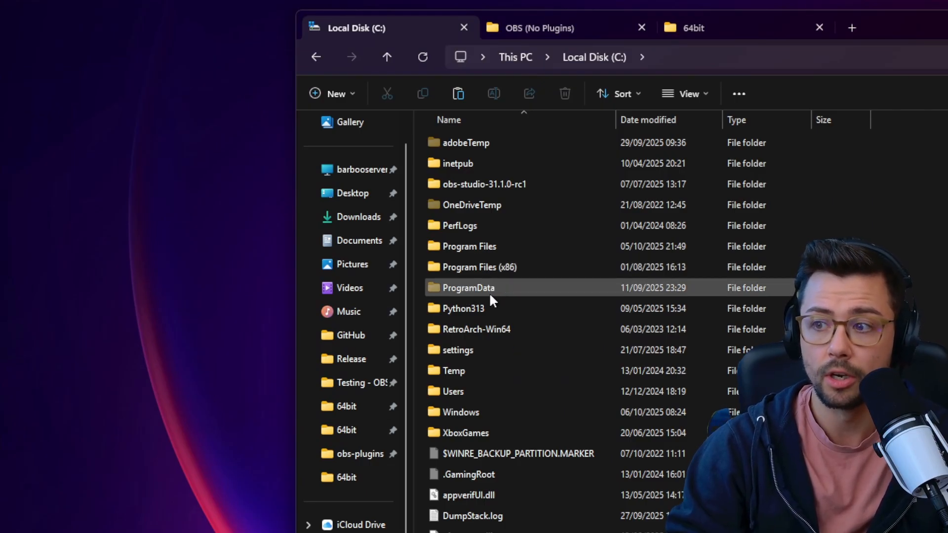
{"action": "mouse_move", "coordinate": [468, 288]}
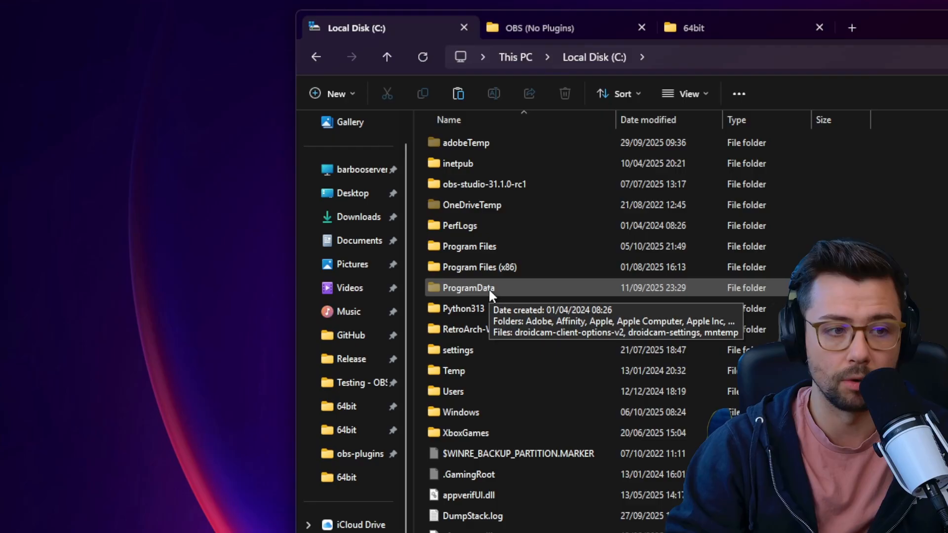
{"action": "mouse_move", "coordinate": [516, 453]}
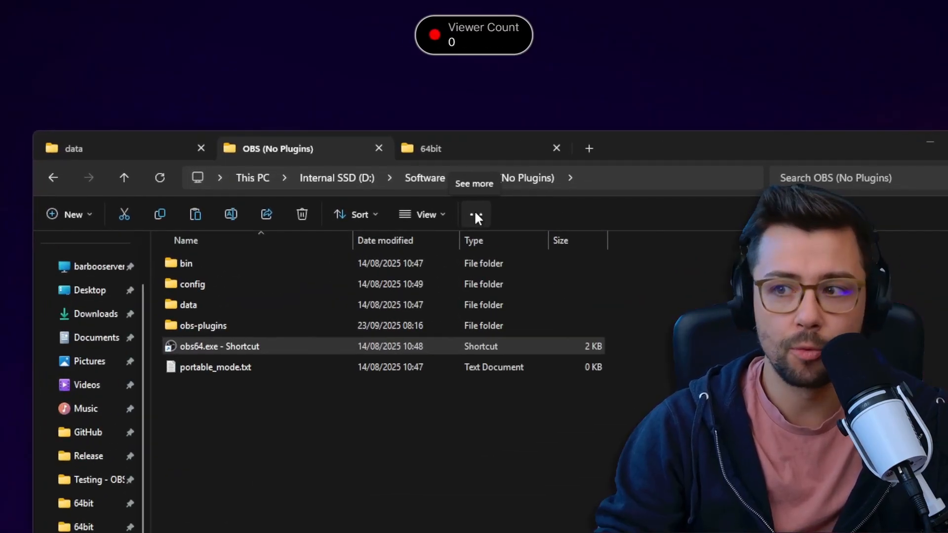
- Enable 'Show hidden files, folders and drives' on the Folder Options View page
{"action": "left_click", "coordinate": [475, 214]}
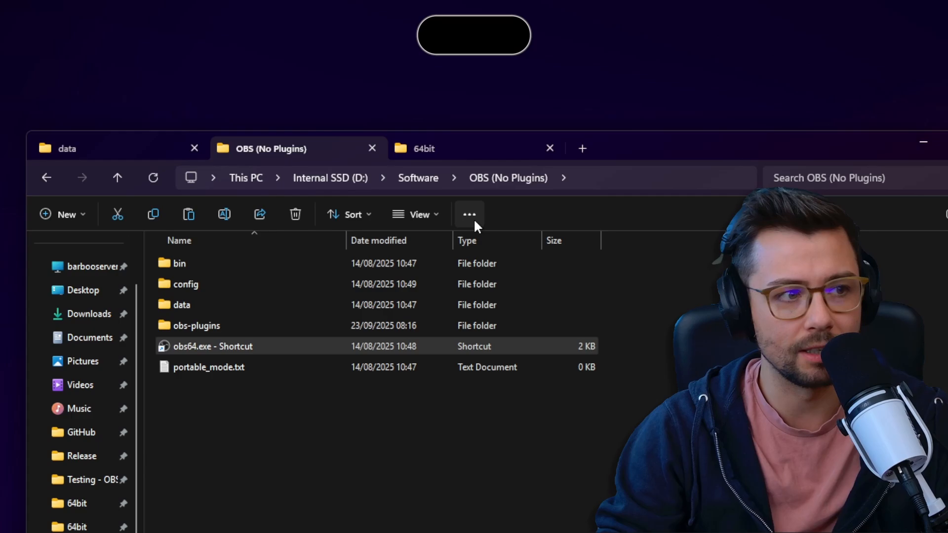
{"action": "left_click", "coordinate": [469, 214]}
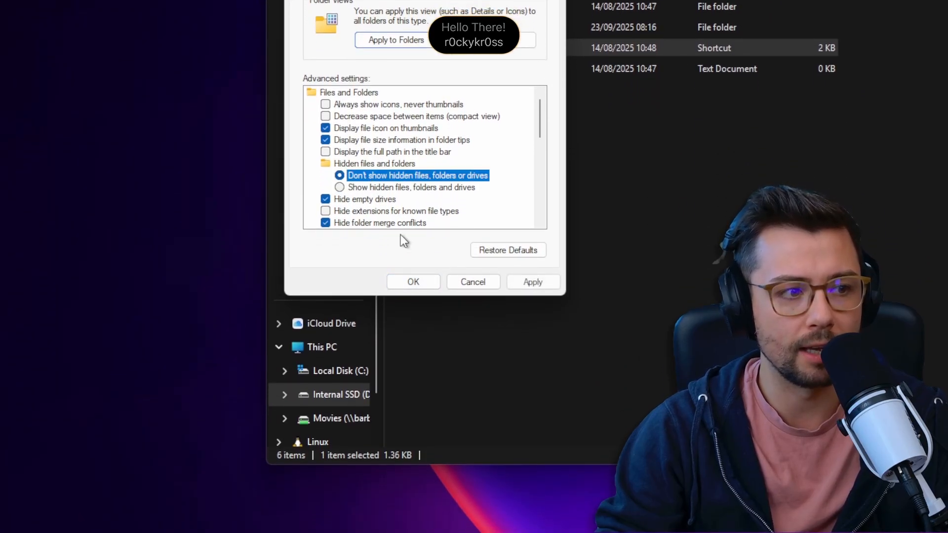
{"action": "left_click", "coordinate": [413, 282]}
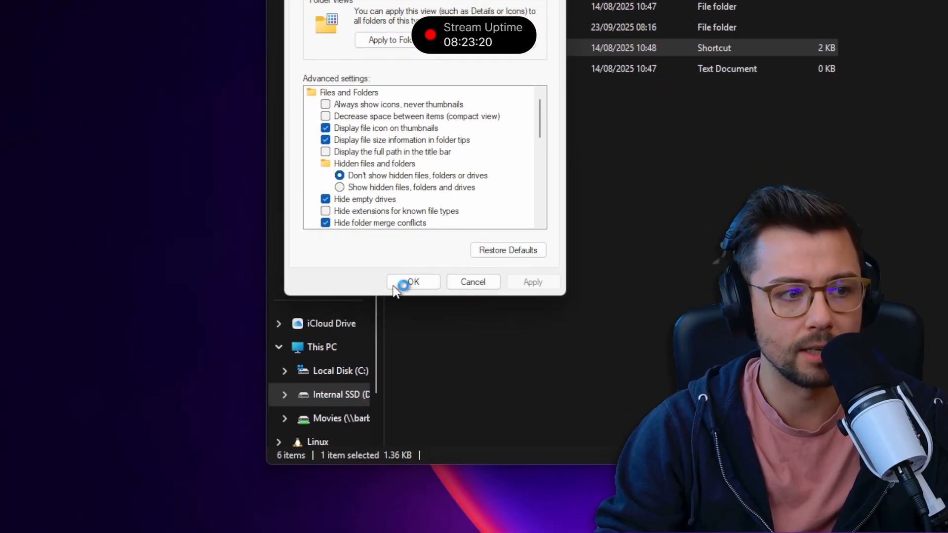
{"action": "left_click", "coordinate": [413, 282]}
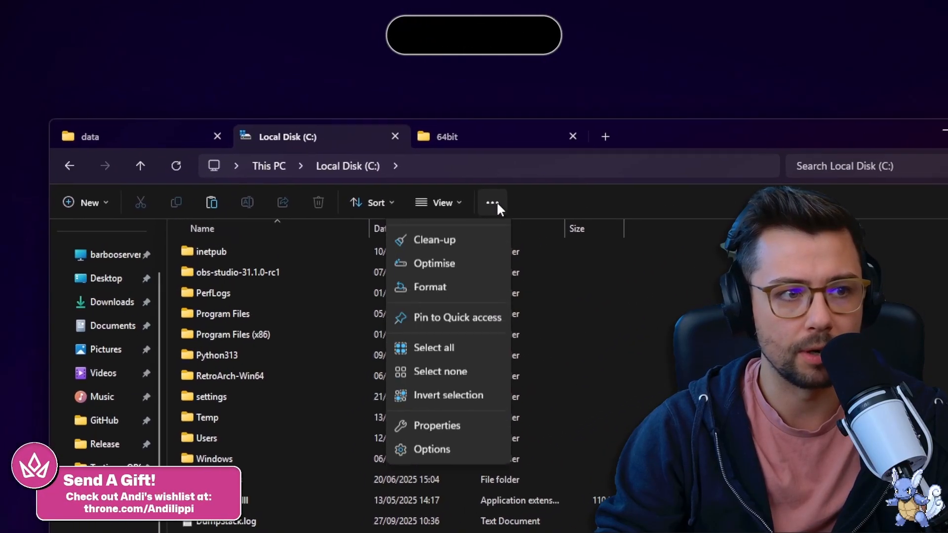
{"action": "left_click", "coordinate": [431, 449]}
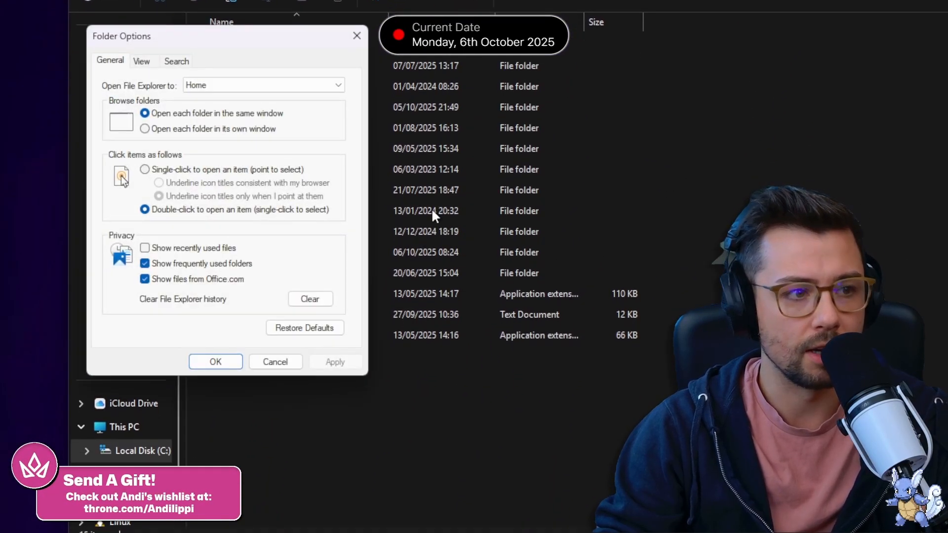
{"action": "left_click", "coordinate": [141, 60]}
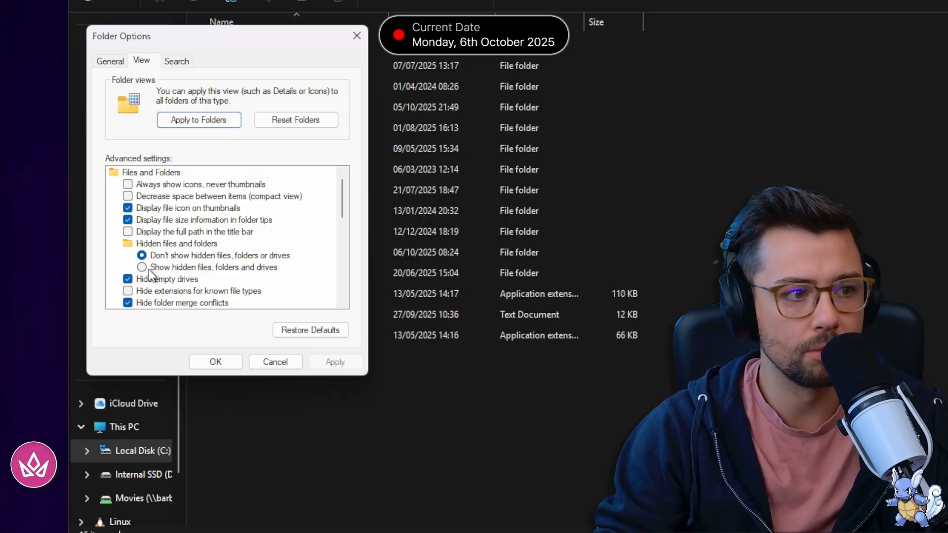
{"action": "left_click", "coordinate": [142, 267]}
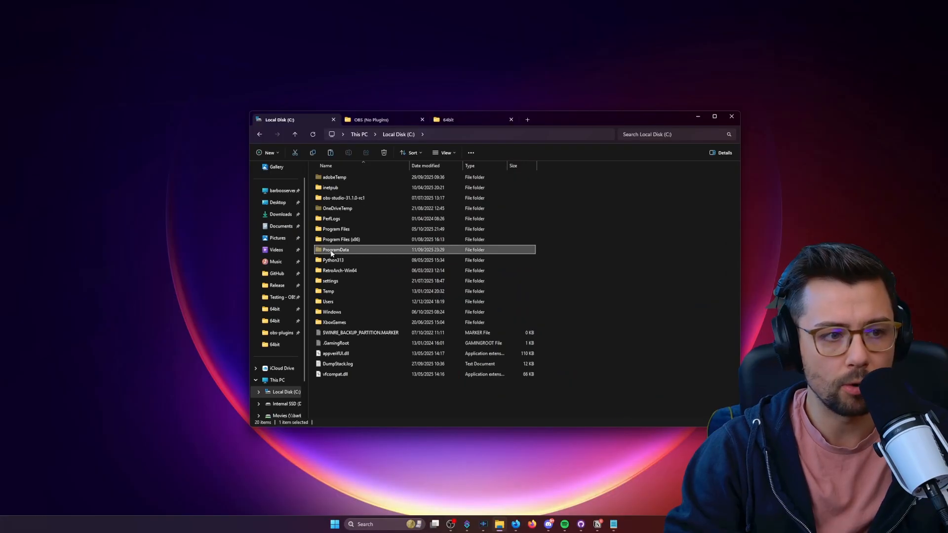
- Navigate to ProgramData > obs-studio > plugins > StreamDeckPlugin
{"action": "double_click", "coordinate": [335, 249]}
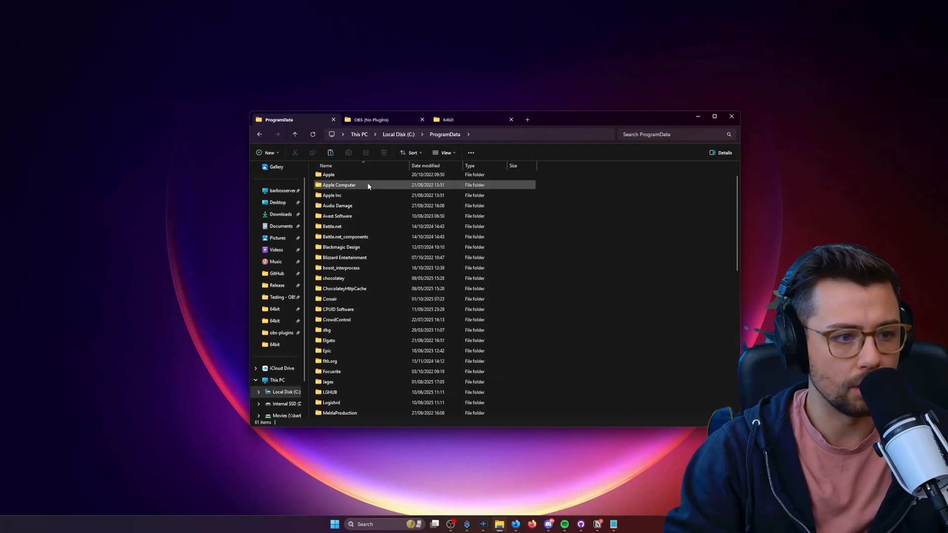
{"action": "scroll", "scroll_direction": "down", "scroll_amount": 3}
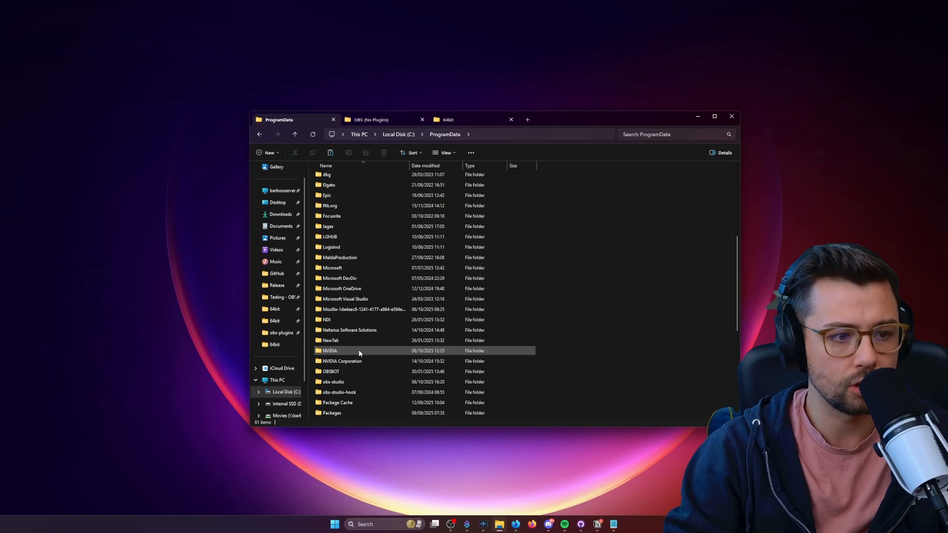
{"action": "double_click", "coordinate": [333, 382]}
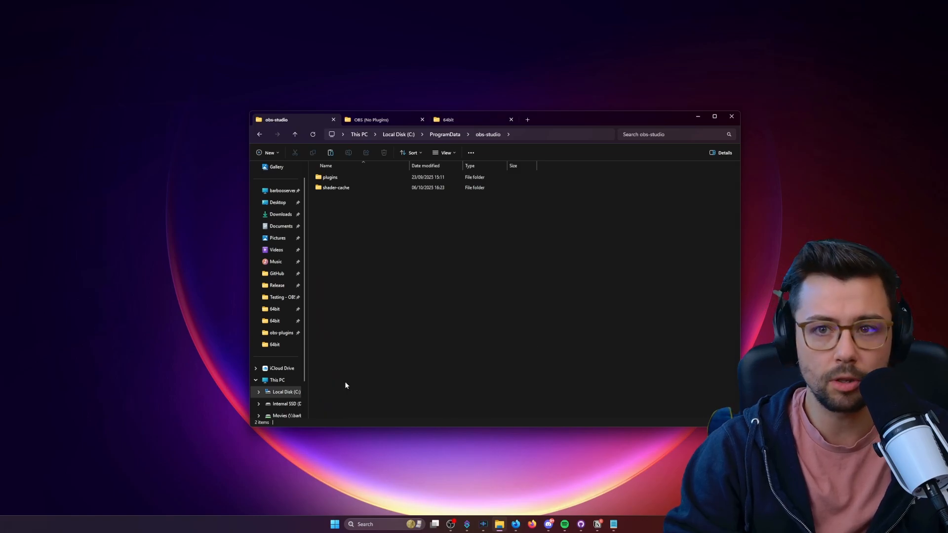
{"action": "double_click", "coordinate": [330, 177]}
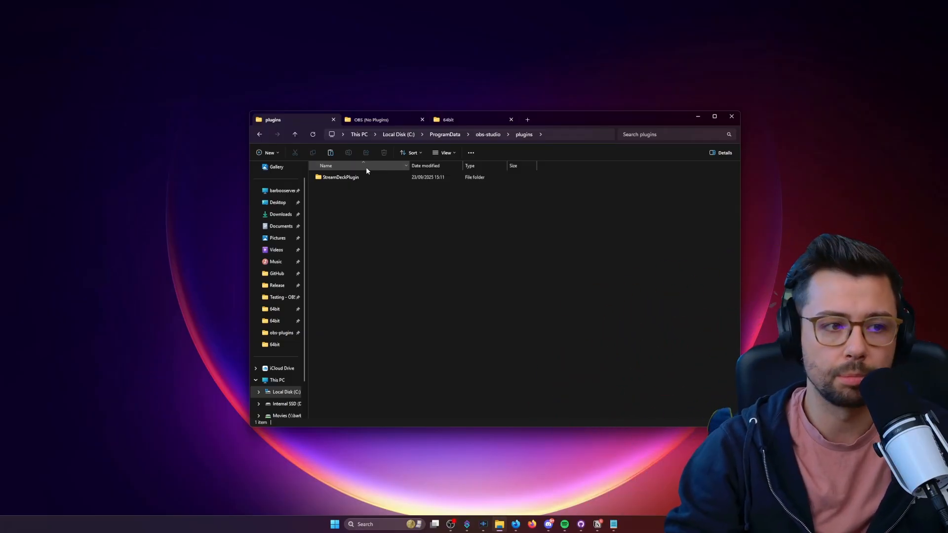
{"action": "mouse_move", "coordinate": [353, 208]}
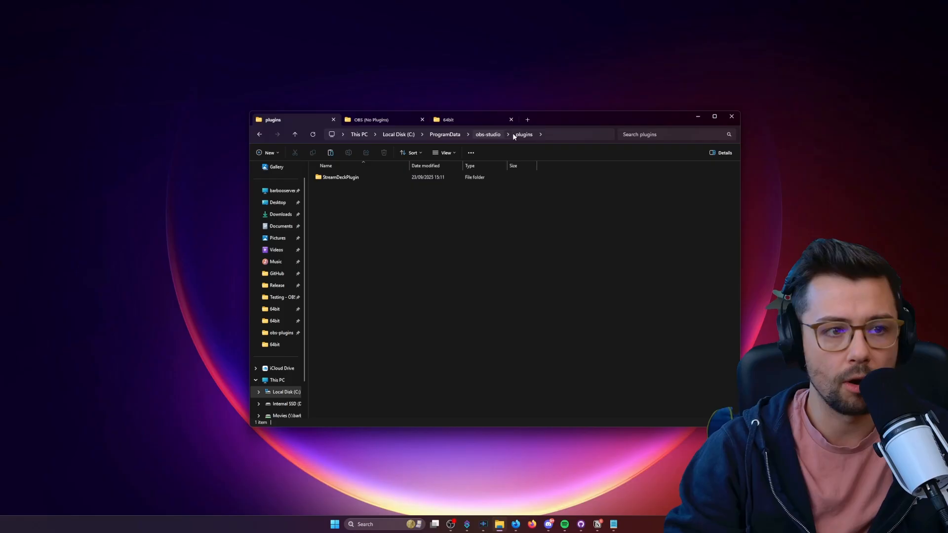
{"action": "double_click", "coordinate": [341, 177]}
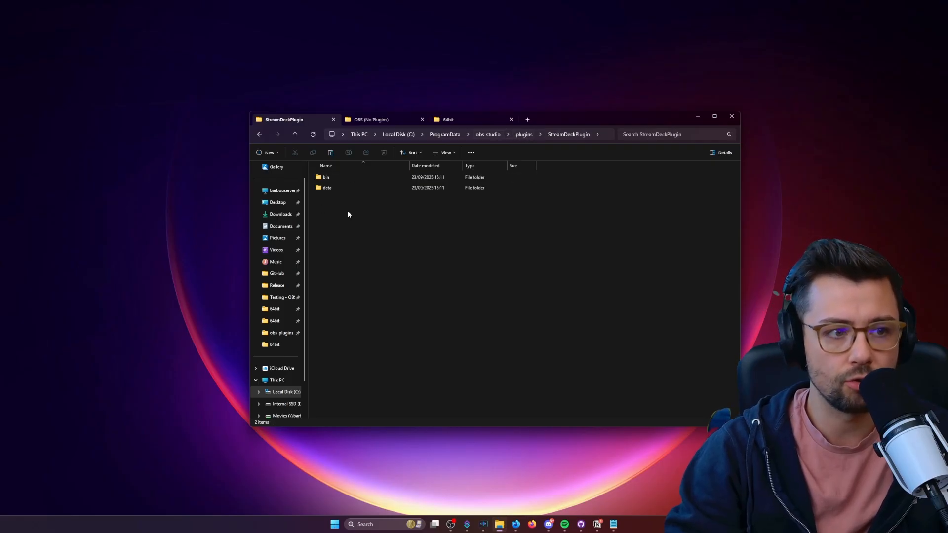
- Open bin\64bit, then bring up the Software folder on drive D
{"action": "left_click", "coordinate": [326, 177]}
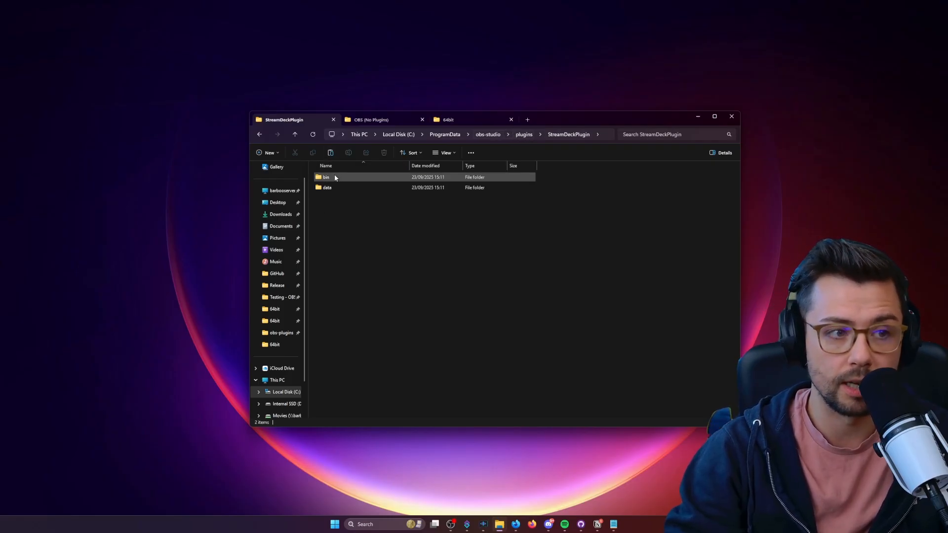
{"action": "double_click", "coordinate": [326, 177]}
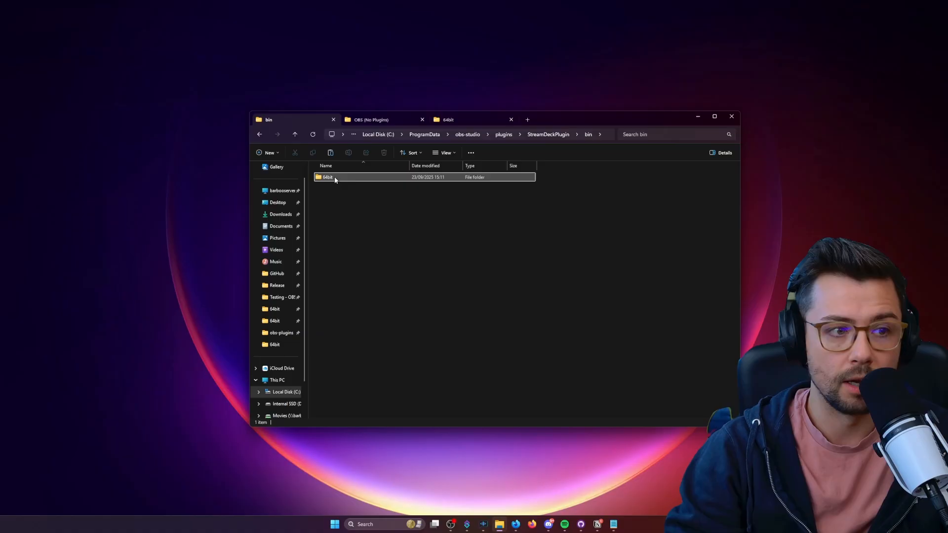
{"action": "double_click", "coordinate": [327, 176]}
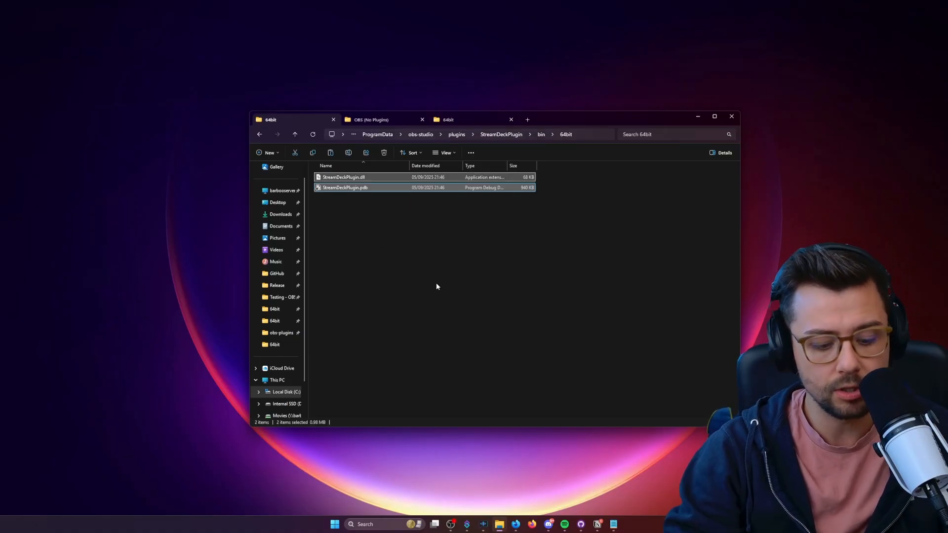
{"action": "left_click", "coordinate": [372, 119]}
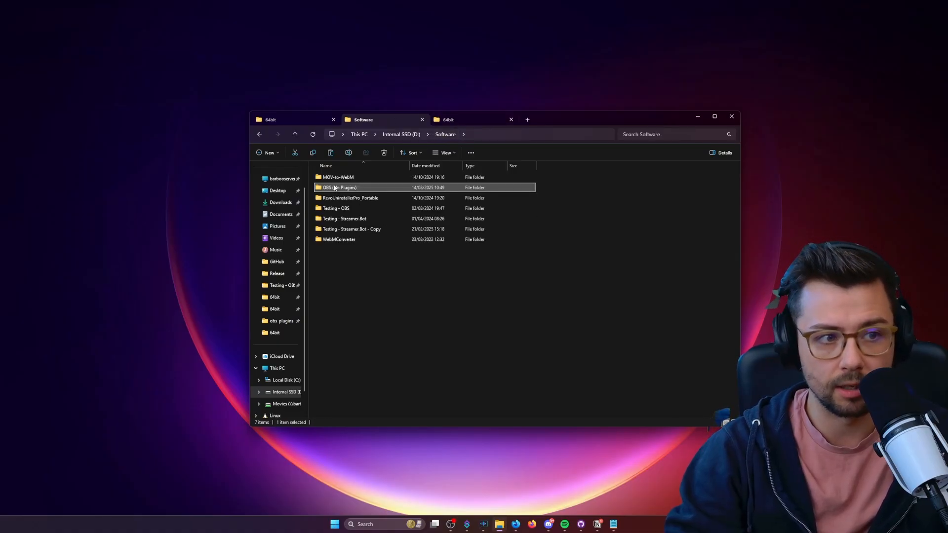
- Open OBS (No Plugins), then return to ProgramData's StreamDeckPlugin folder
{"action": "double_click", "coordinate": [339, 188]}
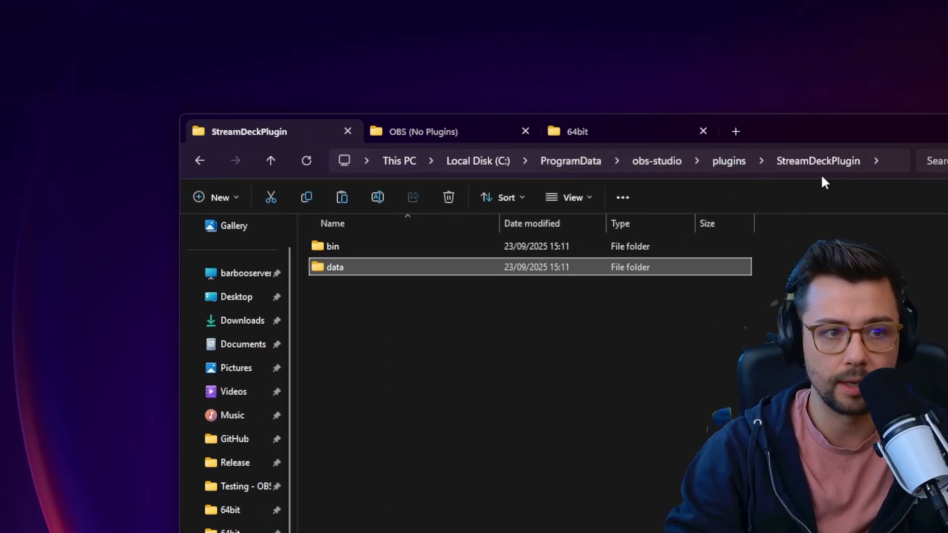
- Copy the plugin's data contents and add a StreamDeckPlugin folder in OBS (No Plugins)\data\obs-plugins
{"action": "double_click", "coordinate": [335, 266]}
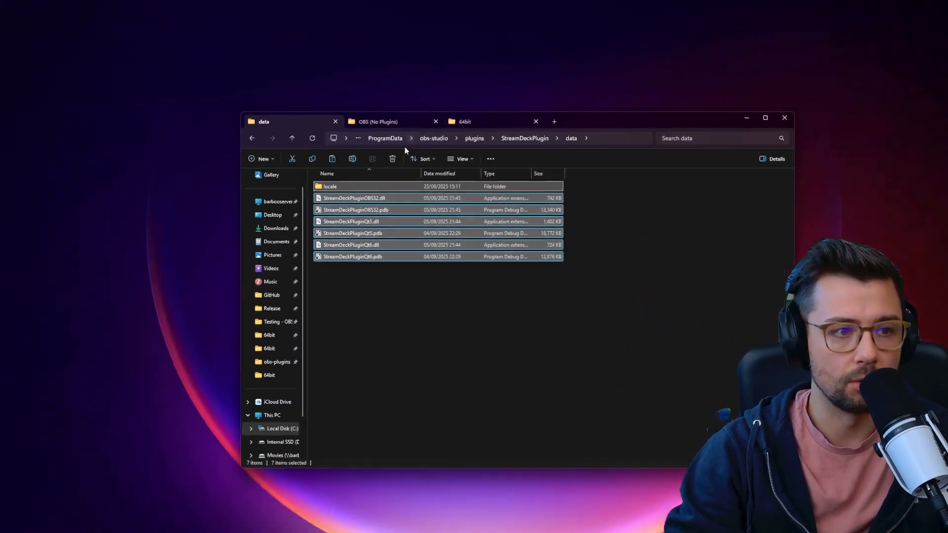
{"action": "left_click", "coordinate": [378, 121]}
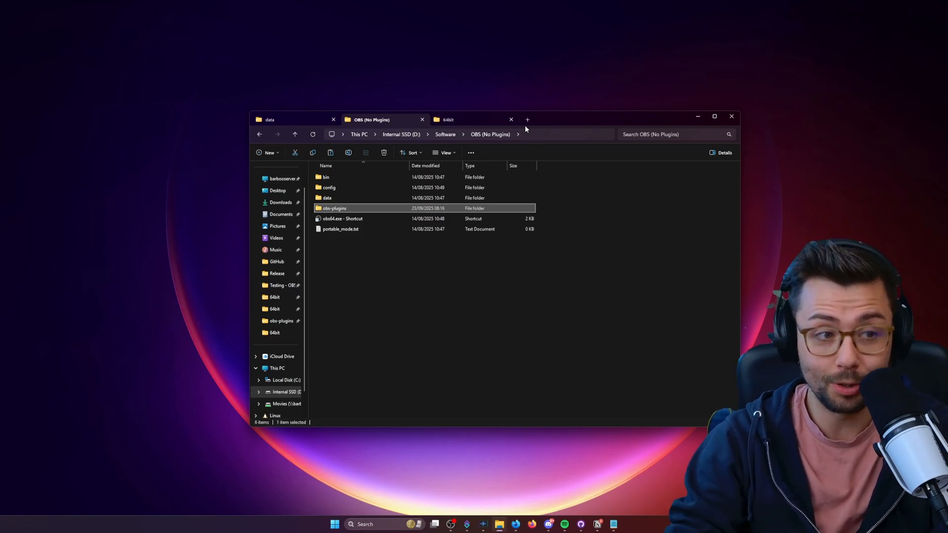
{"action": "double_click", "coordinate": [327, 197]}
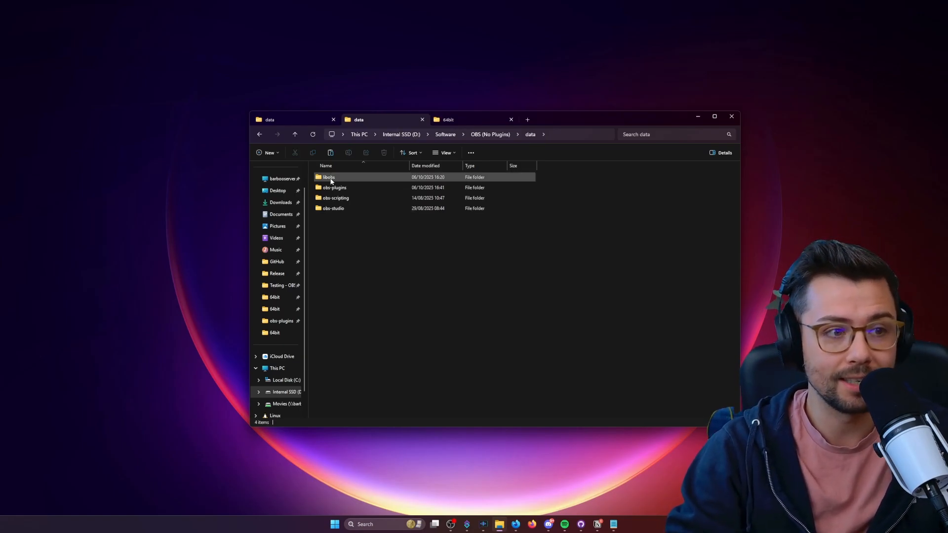
{"action": "double_click", "coordinate": [334, 187]}
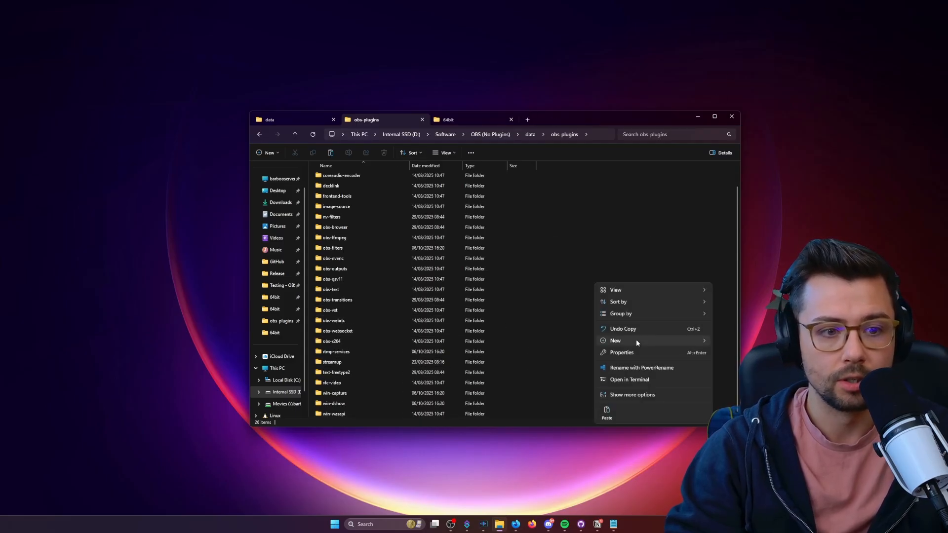
{"action": "left_click", "coordinate": [614, 340]}
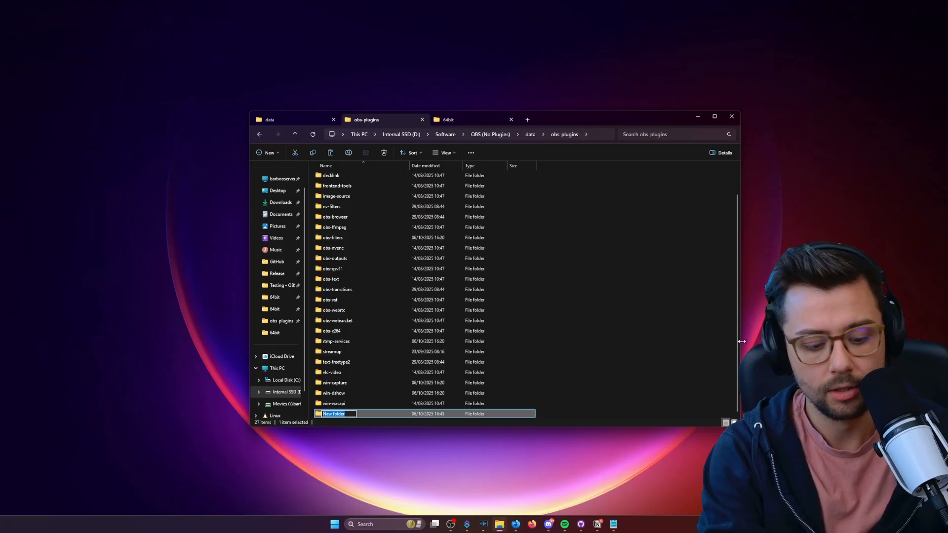
{"action": "type", "text": "StreamDeckPlugin"}
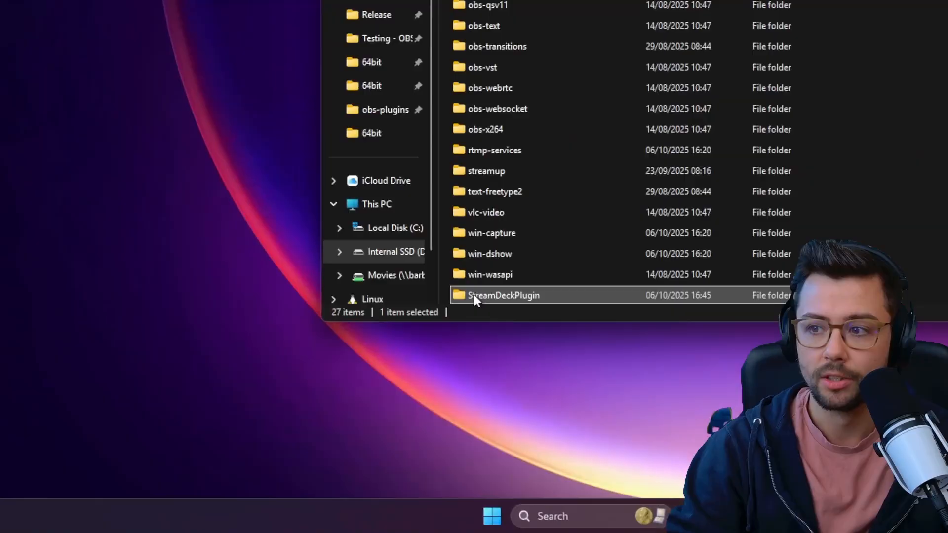
{"action": "mouse_move", "coordinate": [501, 300]}
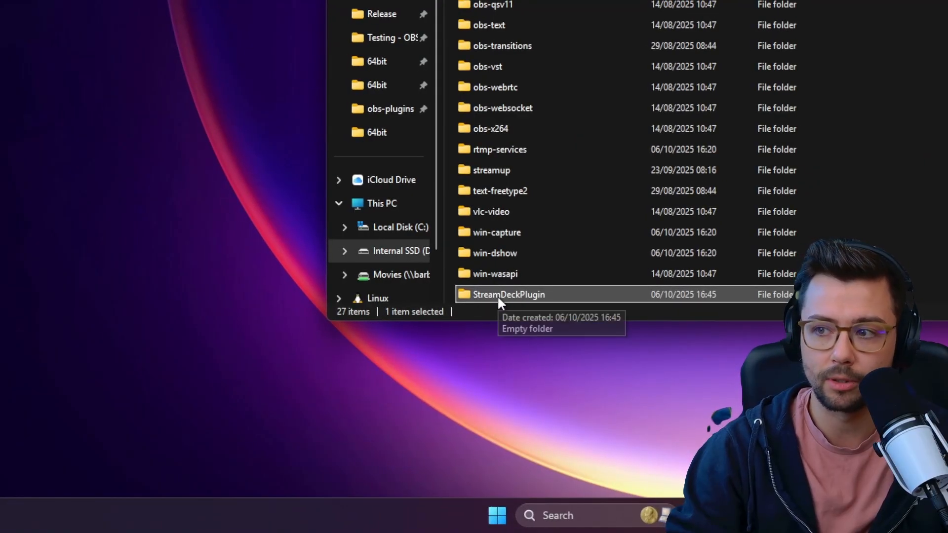
{"action": "mouse_move", "coordinate": [541, 294]}
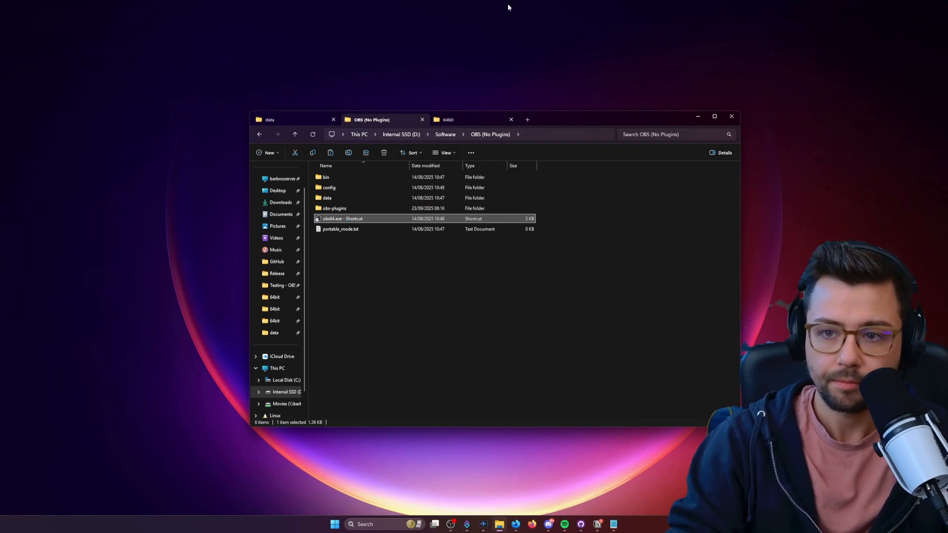
{"action": "mouse_move", "coordinate": [415, 261]}
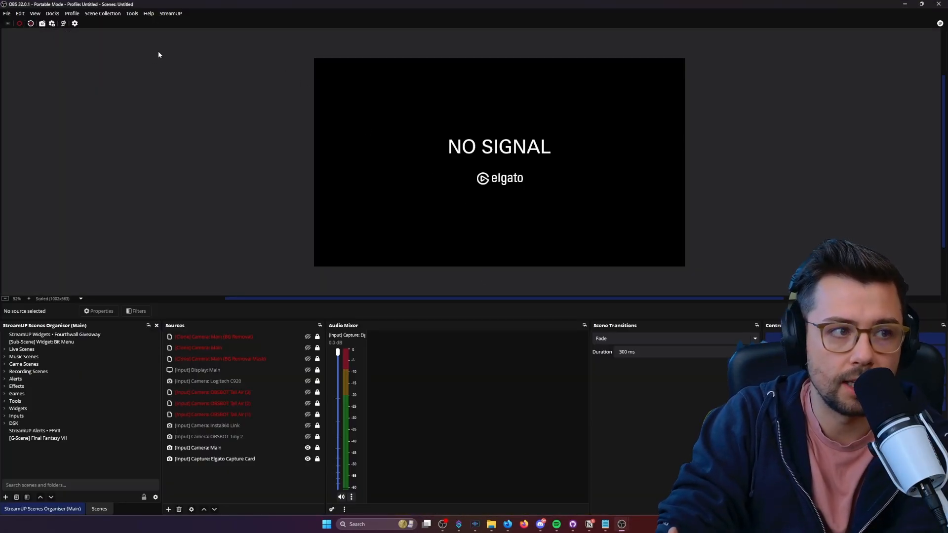
- View Tools > Elgato Stream Deck showing version 5.5.4.2, close it, and minimise OBS
{"action": "left_click", "coordinate": [132, 14]}
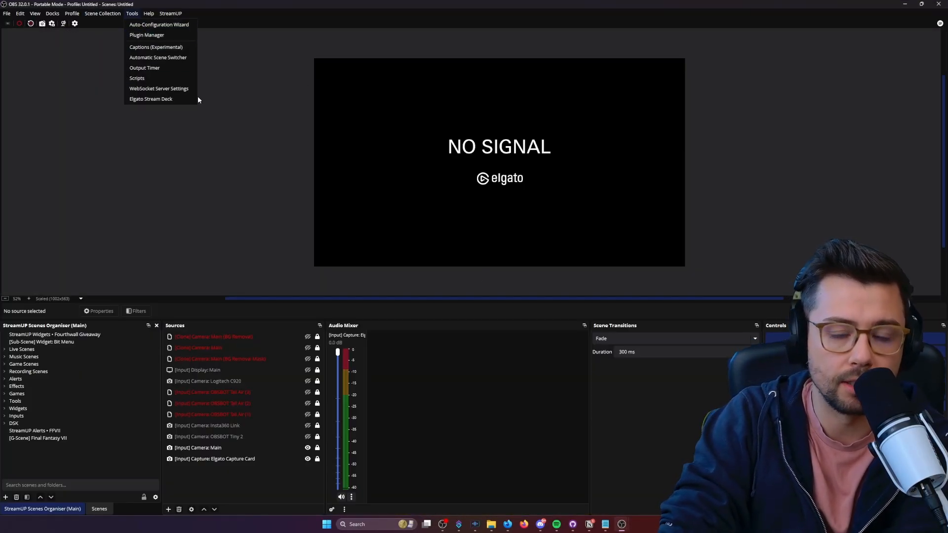
{"action": "mouse_move", "coordinate": [154, 99]}
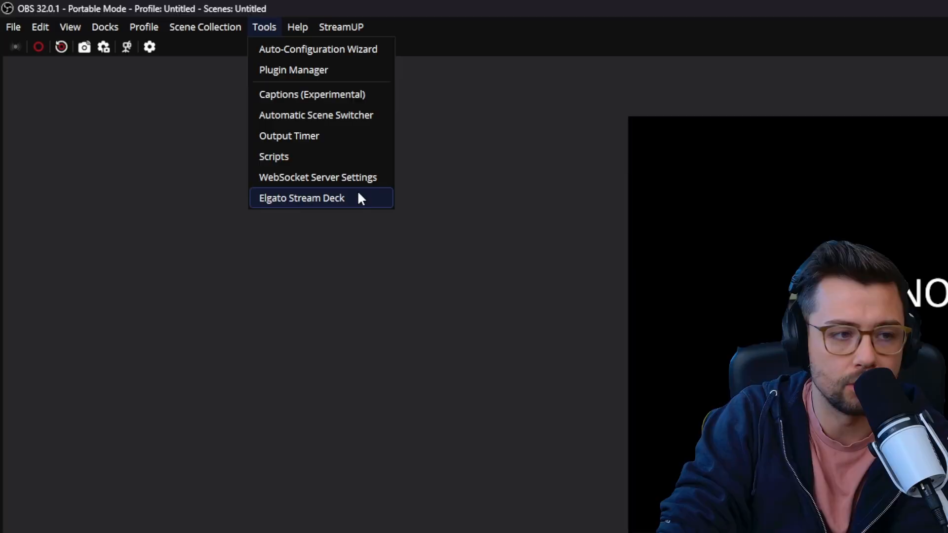
{"action": "left_click", "coordinate": [301, 197]}
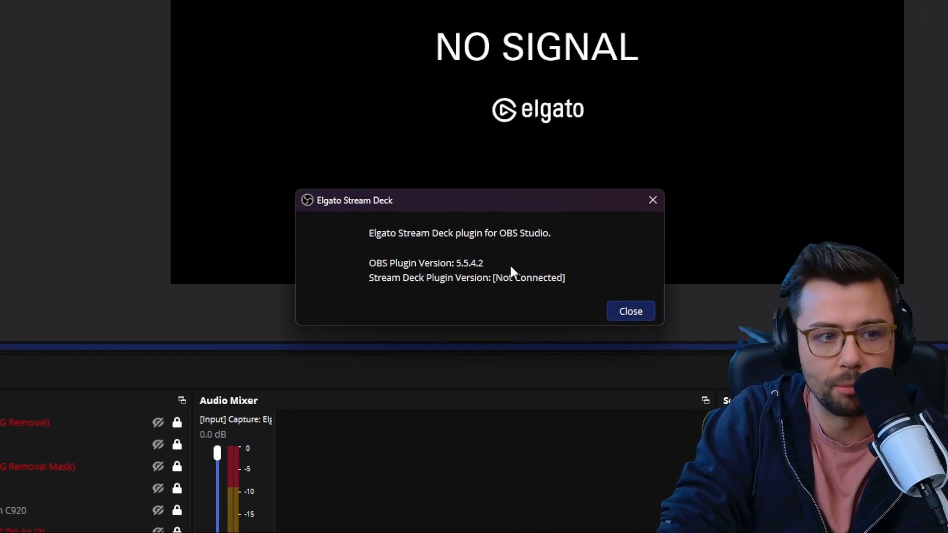
{"action": "left_click", "coordinate": [630, 310]}
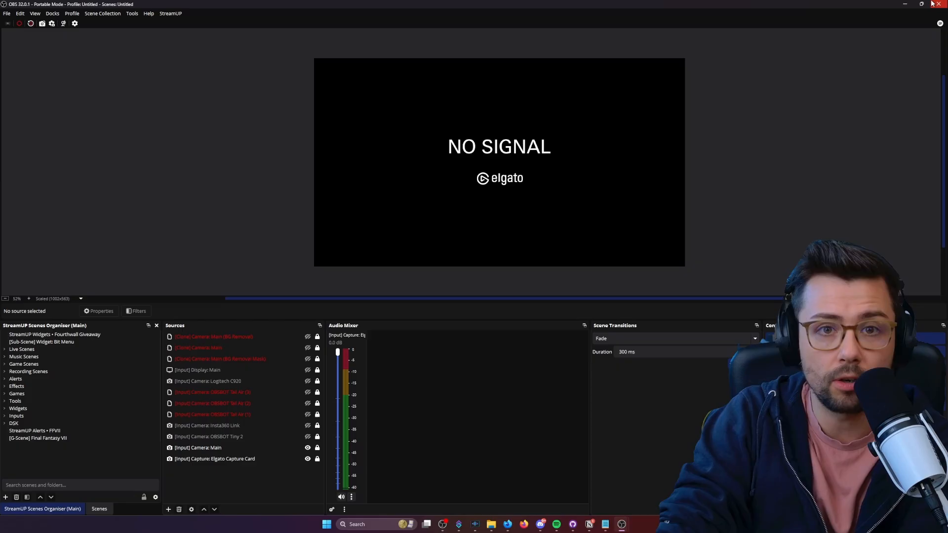
{"action": "mouse_move", "coordinate": [905, 6]}
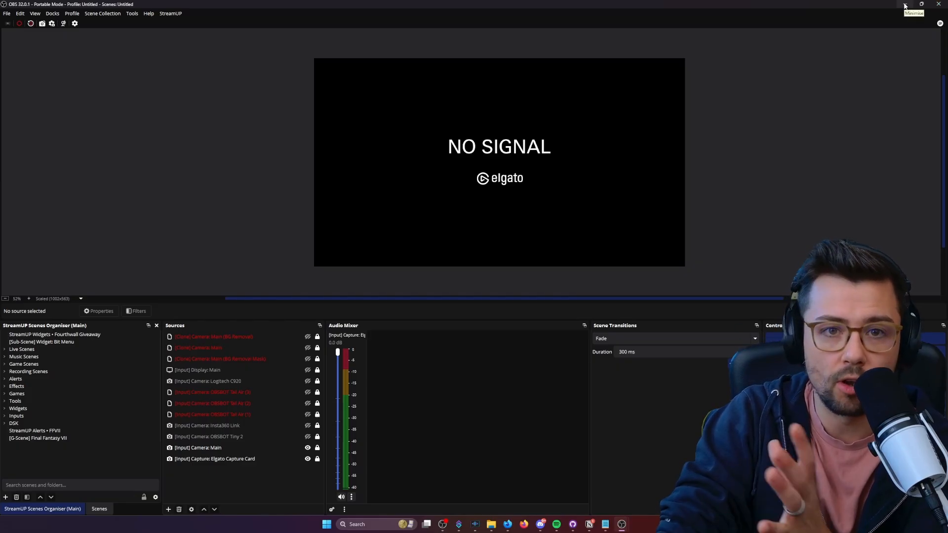
{"action": "left_click", "coordinate": [905, 6]}
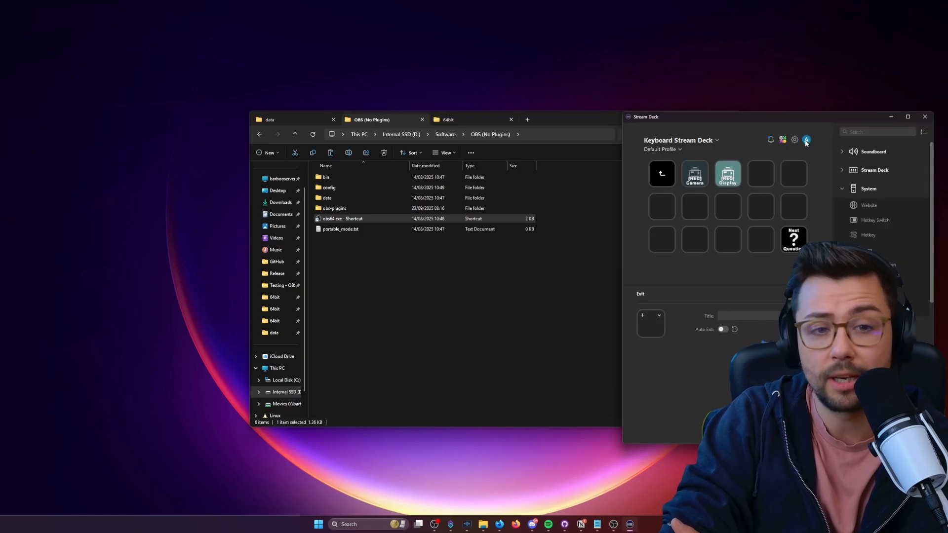
- Open Stream Deck Preferences on the General page, showing version 7.0.1
{"action": "left_click", "coordinate": [794, 140]}
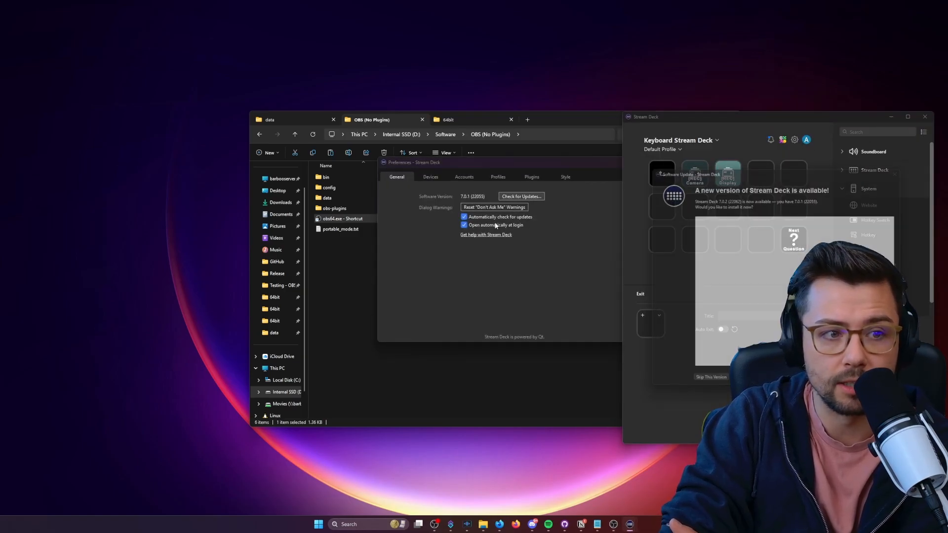